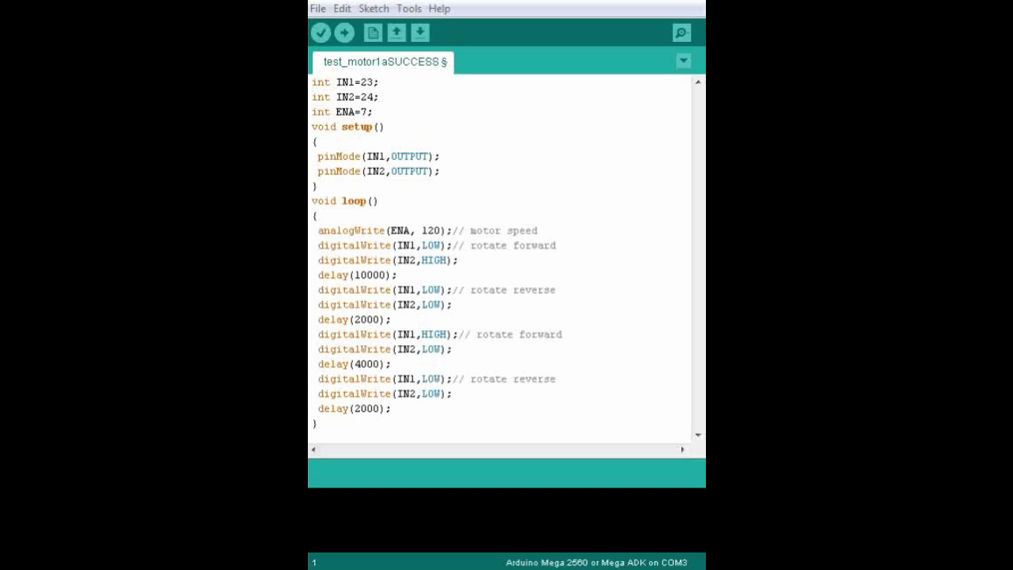
pyautogui.doubleClick(356, 126)
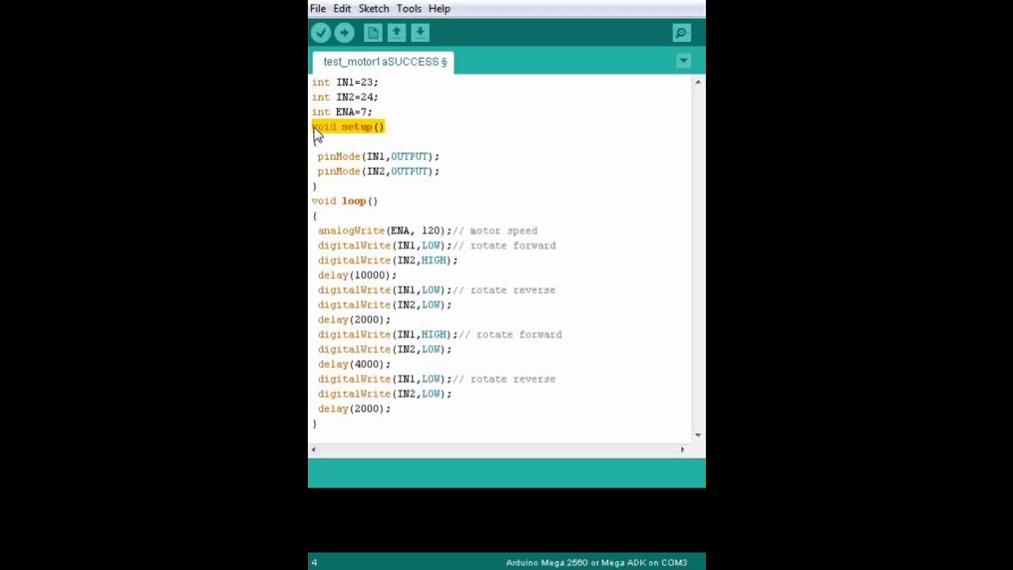
pyautogui.moveTo(428, 145)
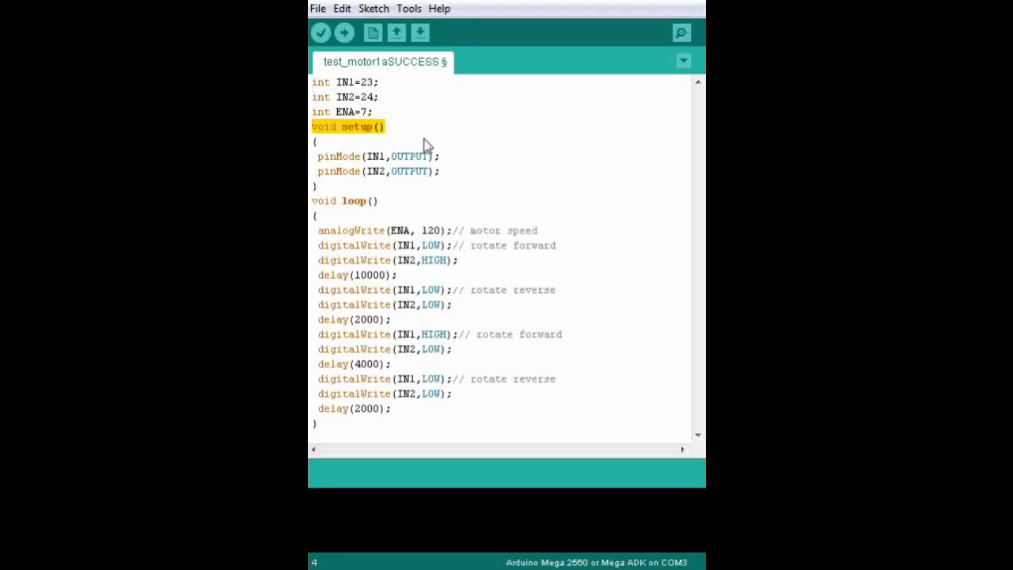
pyautogui.moveTo(447, 176)
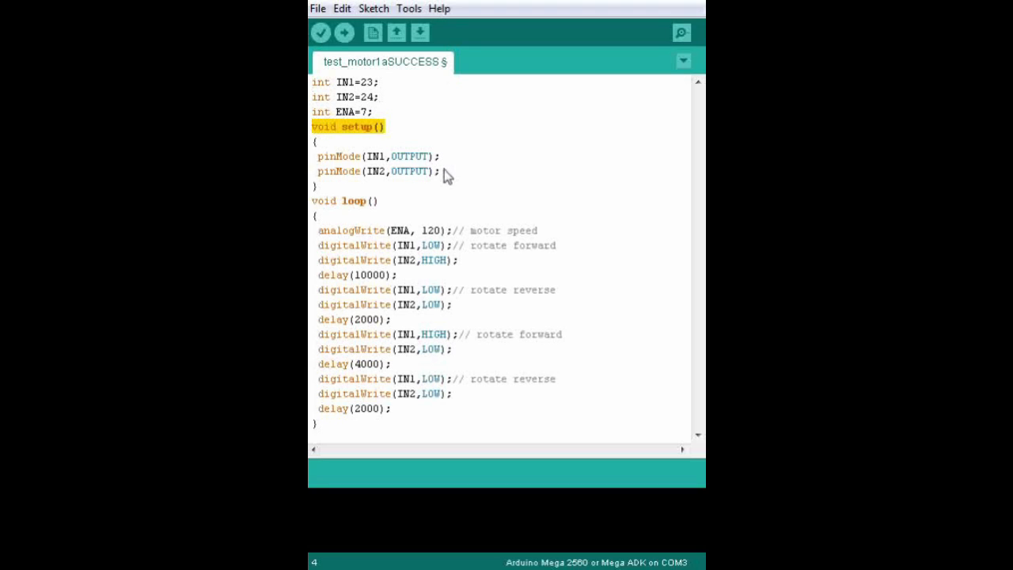
pyautogui.moveTo(352, 163)
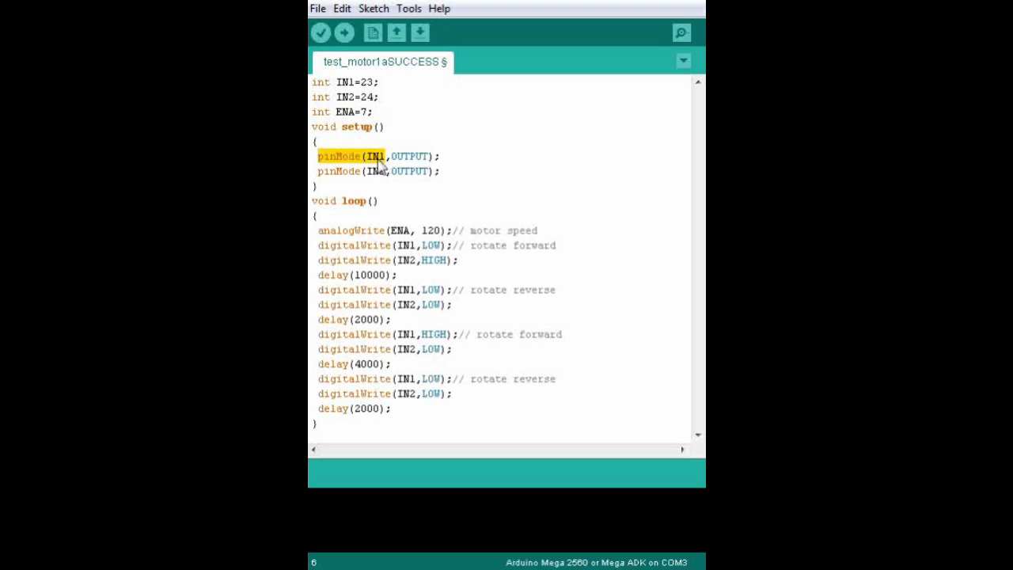
pyautogui.moveTo(387, 170)
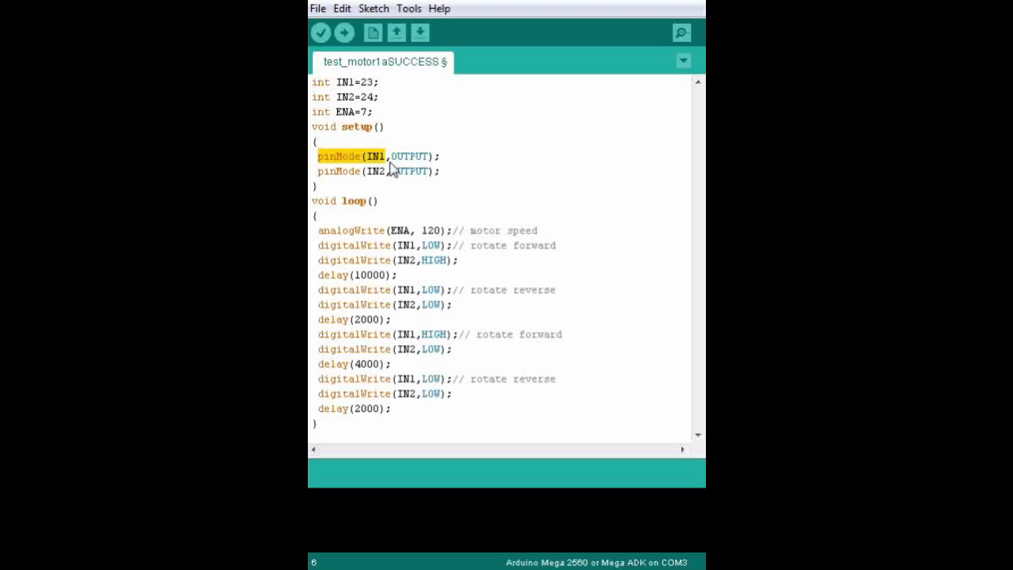
pyautogui.doubleClick(410, 156)
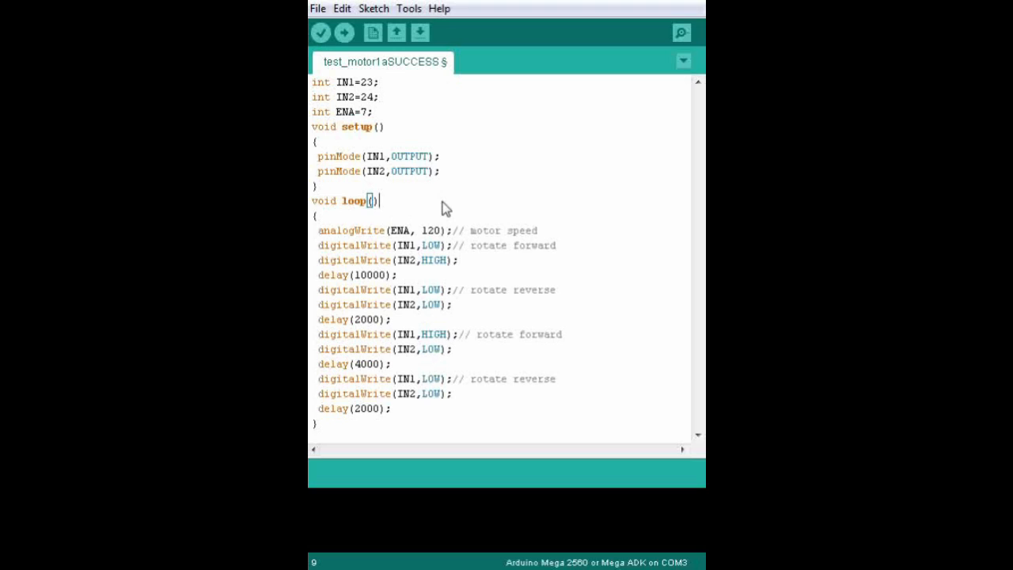
pyautogui.moveTo(412, 239)
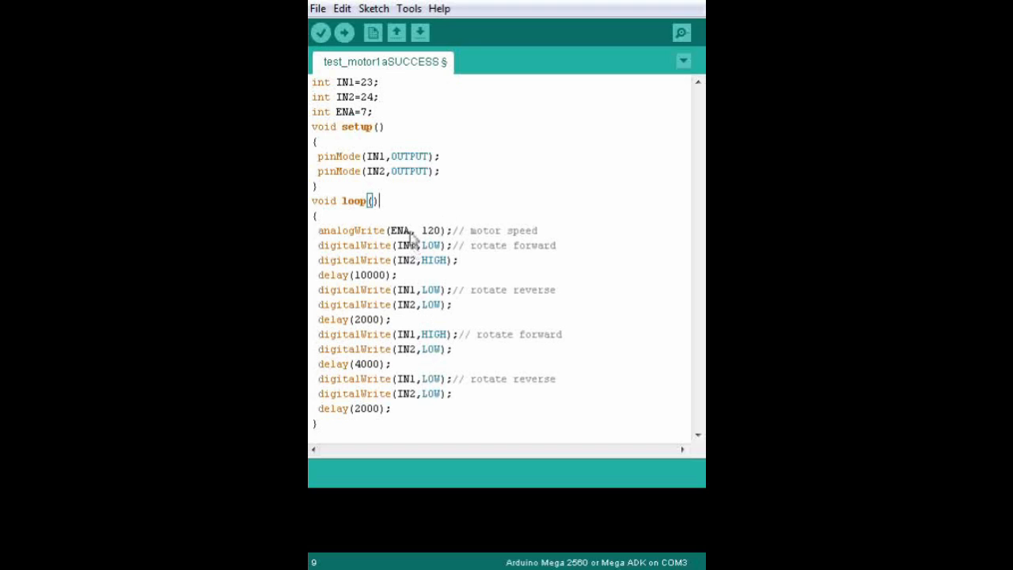
pyautogui.moveTo(400, 429)
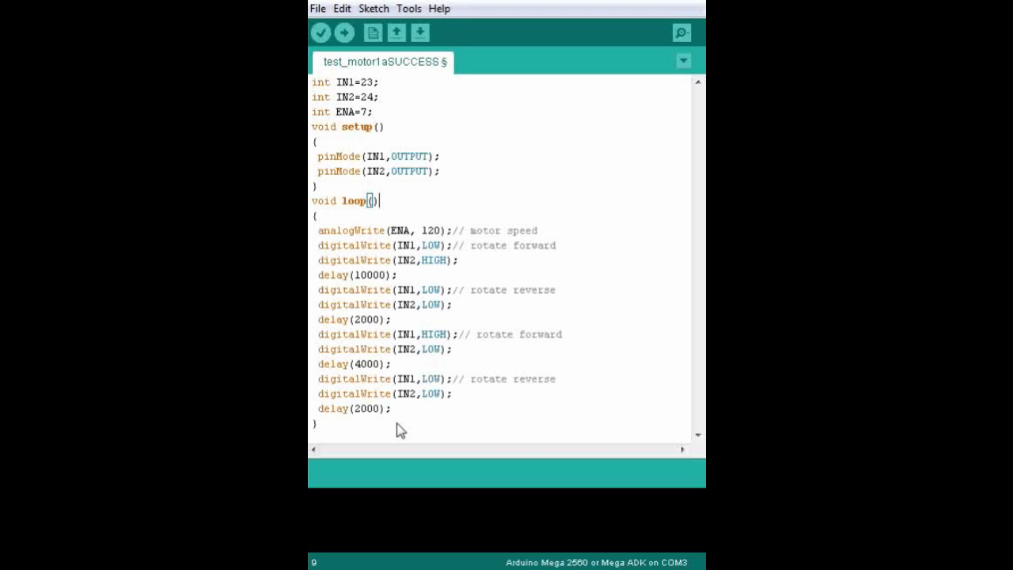
pyautogui.moveTo(314, 238)
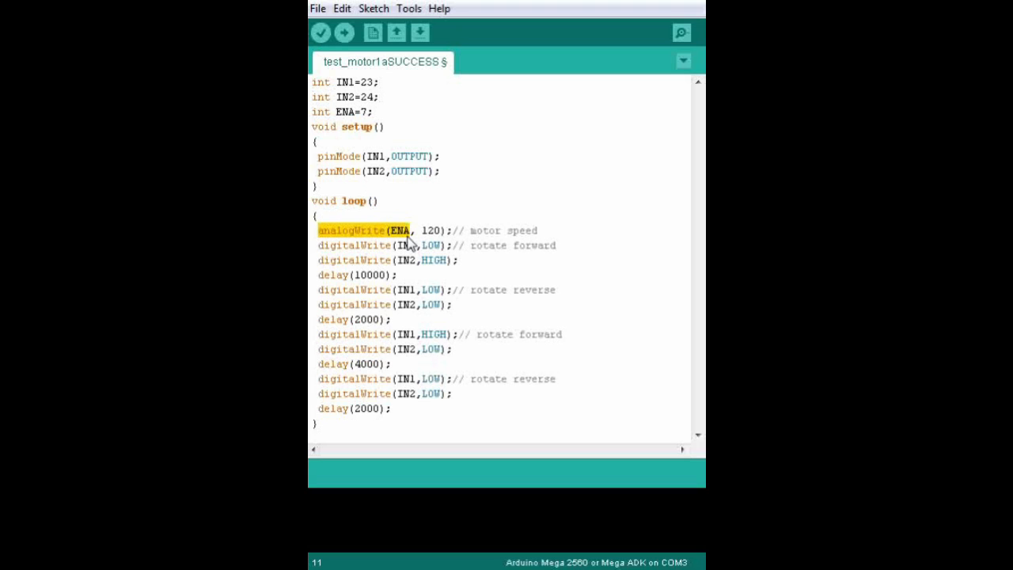
pyautogui.doubleClick(431, 230)
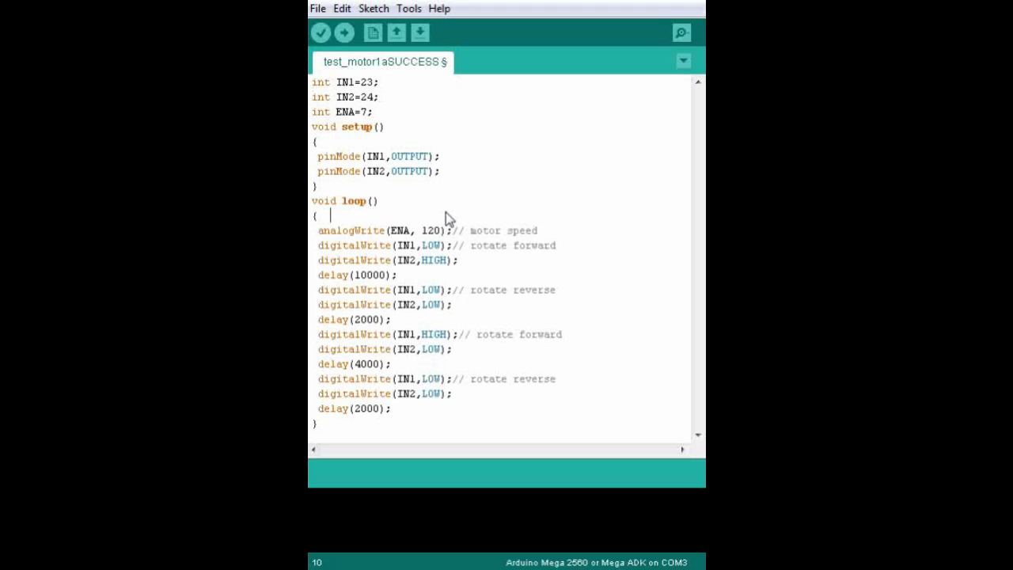
pyautogui.moveTo(448, 220)
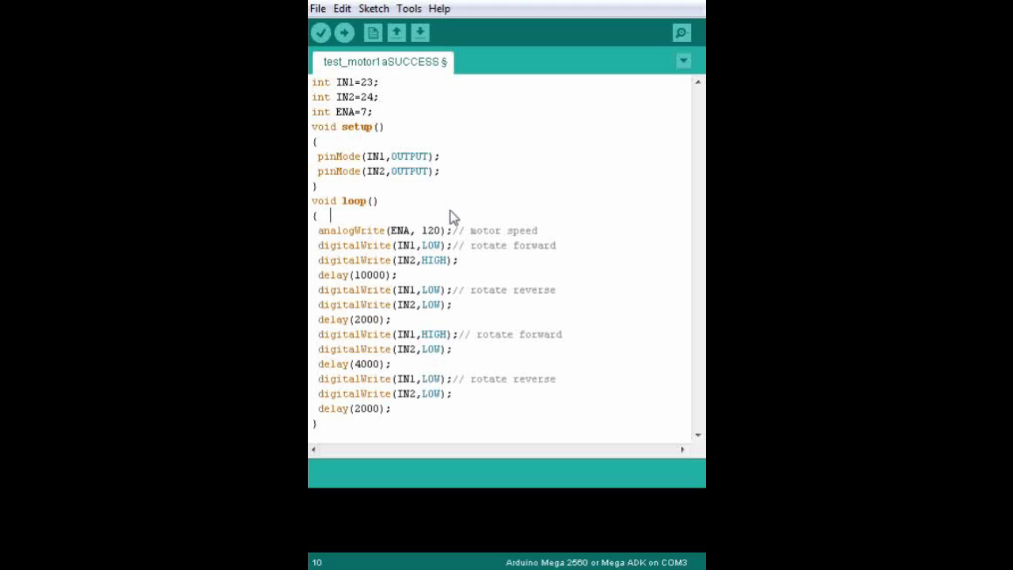
pyautogui.moveTo(319, 245); pyautogui.dragTo(423, 261)
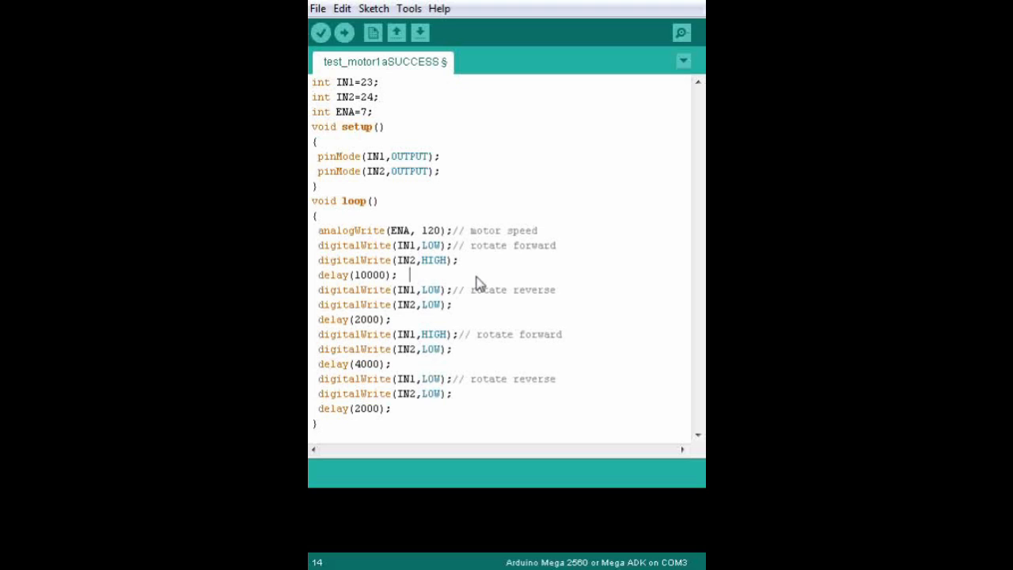
pyautogui.doubleClick(432, 244)
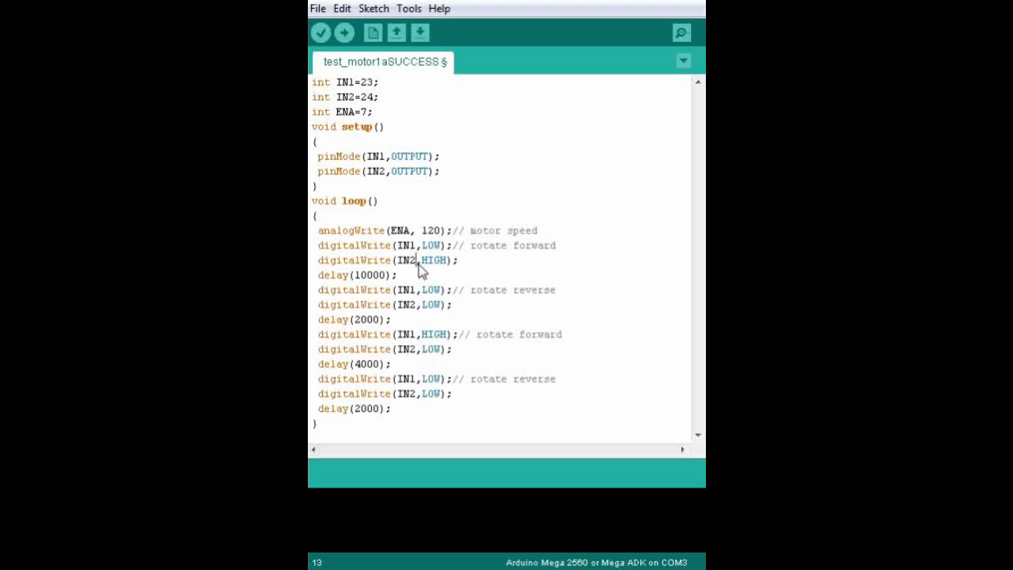
pyautogui.doubleClick(434, 259)
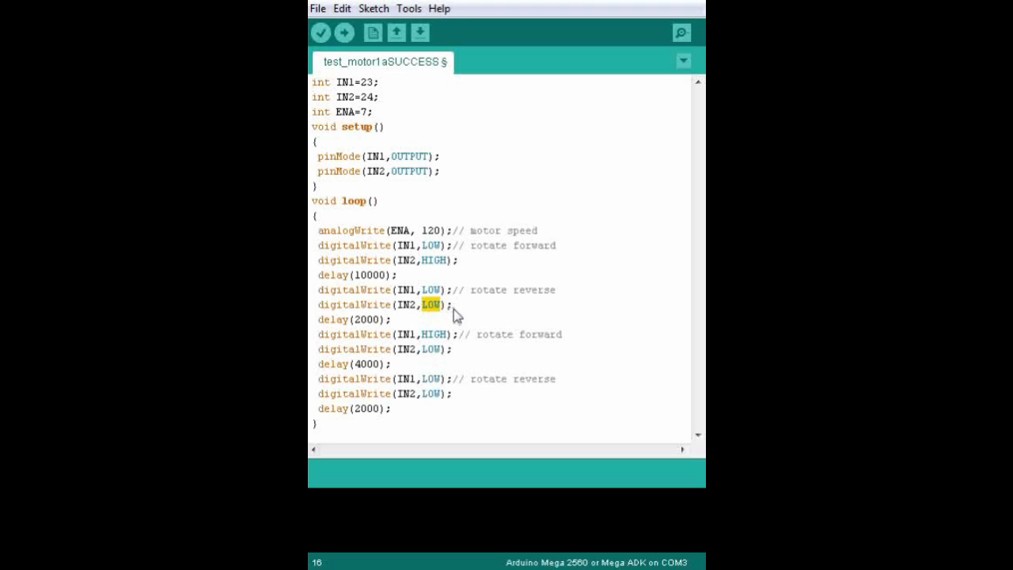
pyautogui.doubleClick(434, 334)
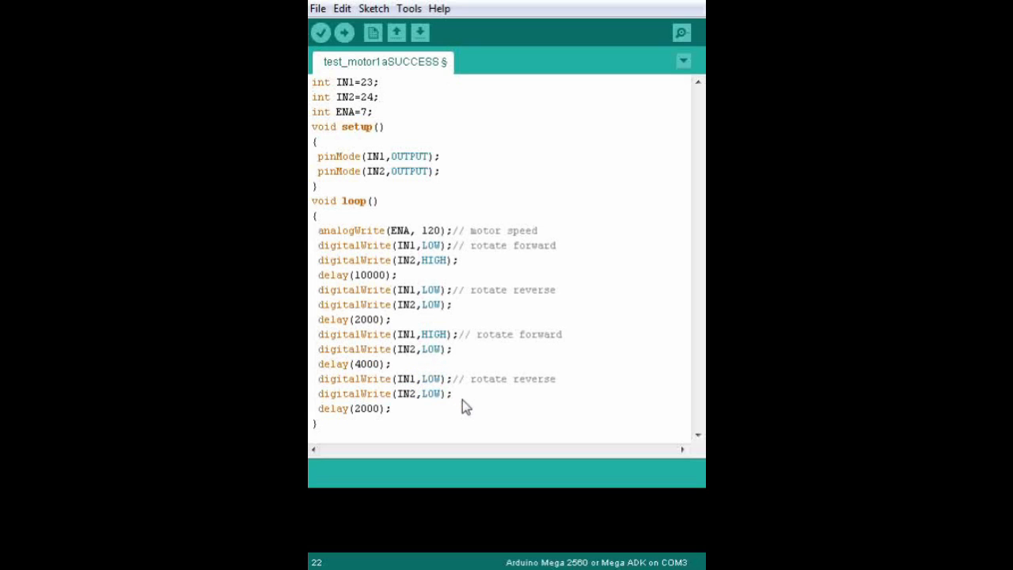
pyautogui.moveTo(348, 307)
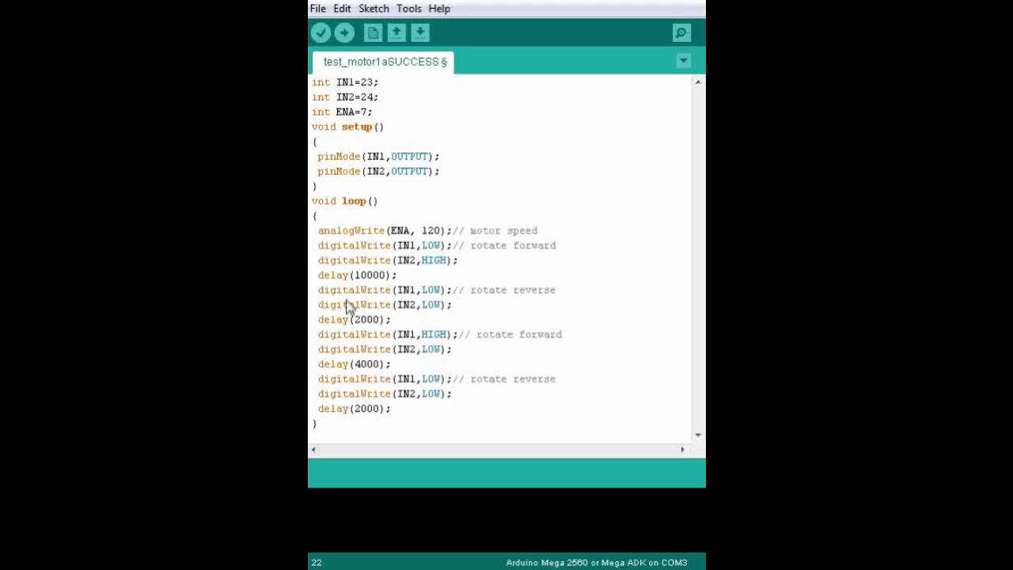
pyautogui.doubleClick(332, 275)
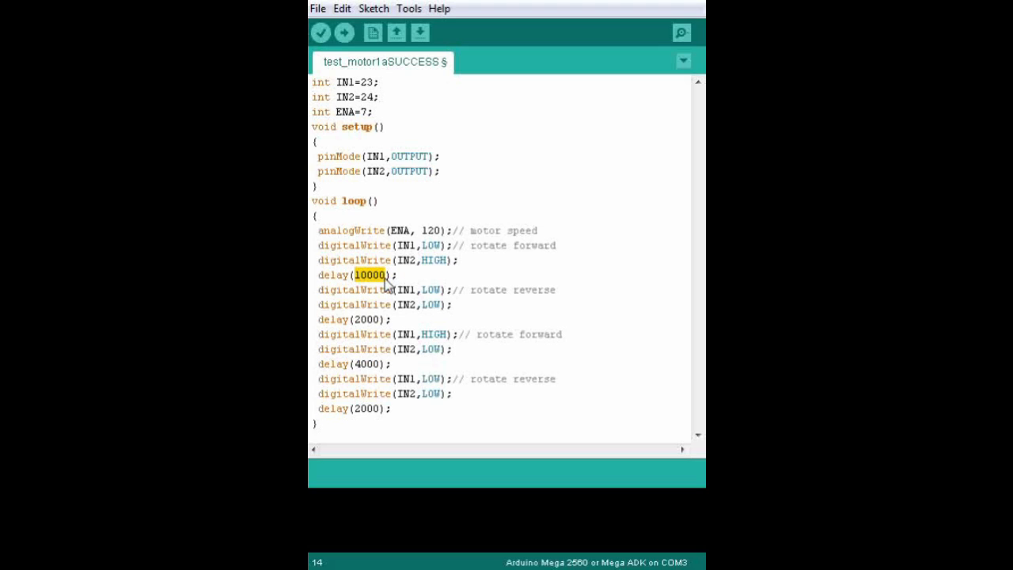
pyautogui.moveTo(423, 284)
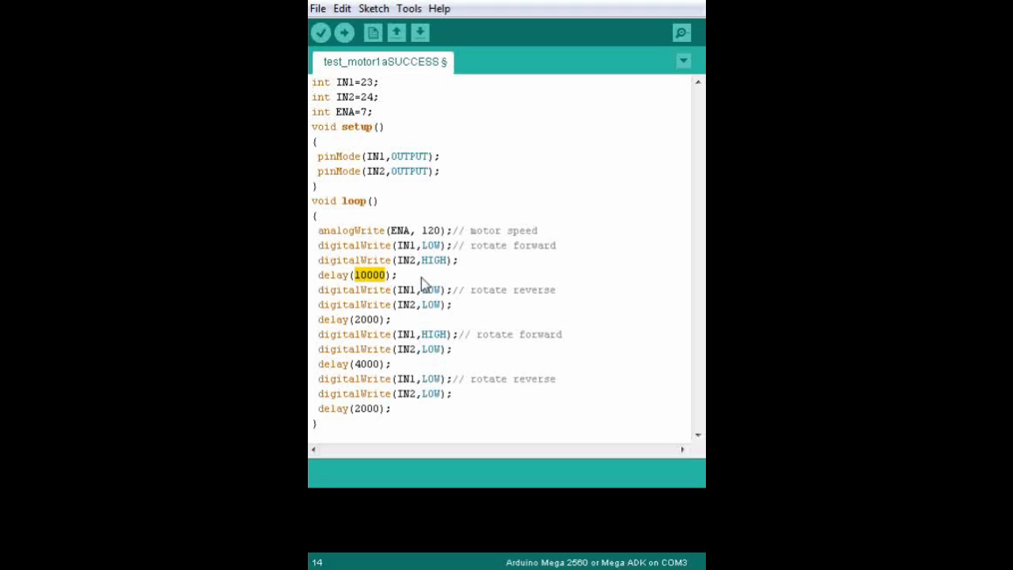
pyautogui.click(409, 275)
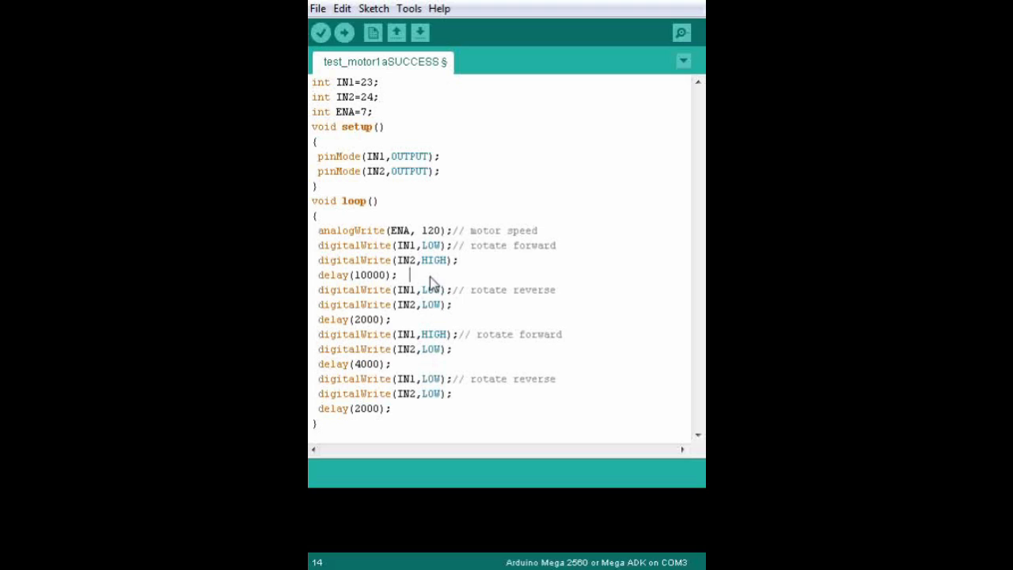
pyautogui.moveTo(372, 147)
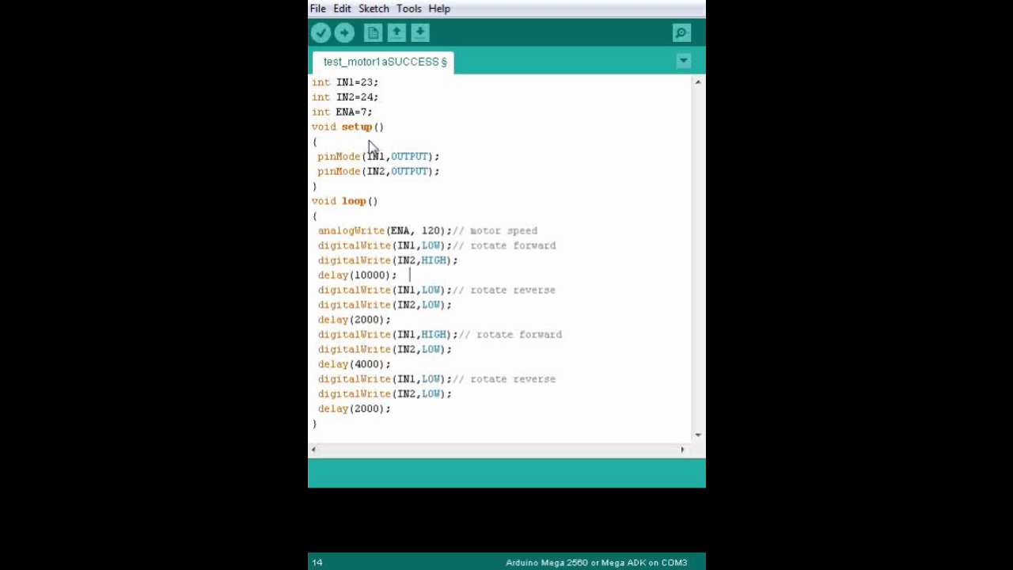
pyautogui.moveTo(369, 207)
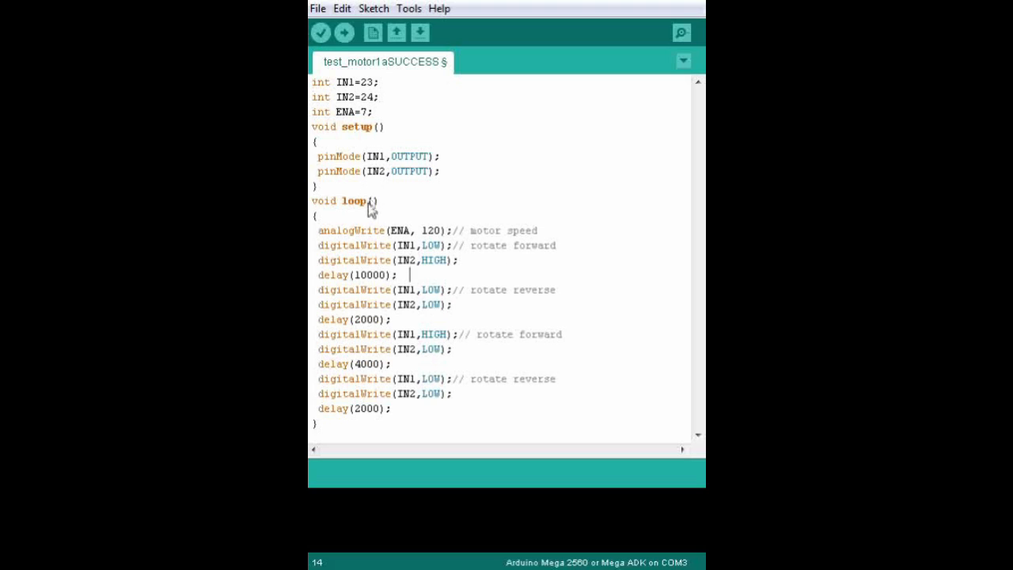
pyautogui.moveTo(376, 287)
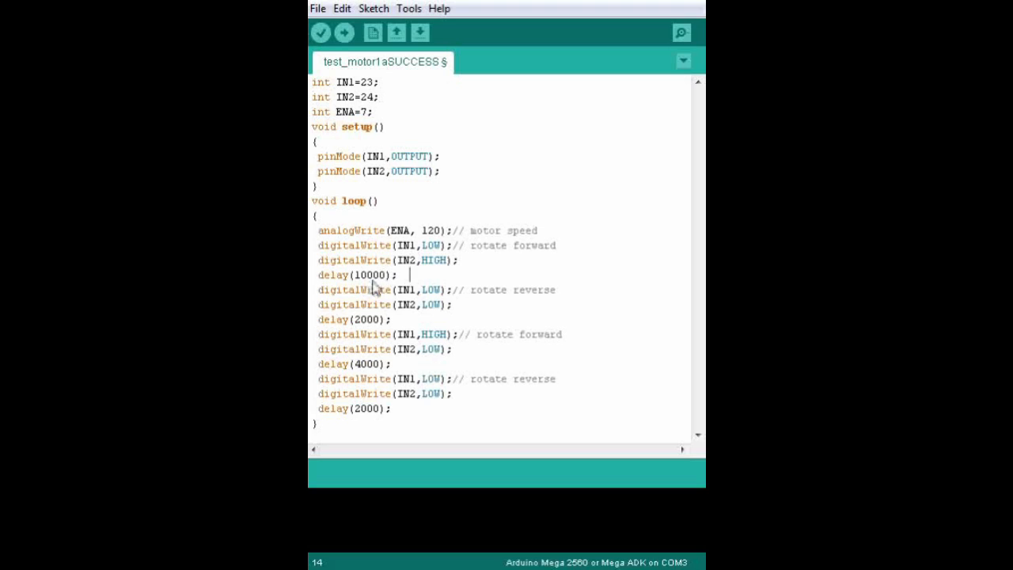
pyautogui.moveTo(380, 331)
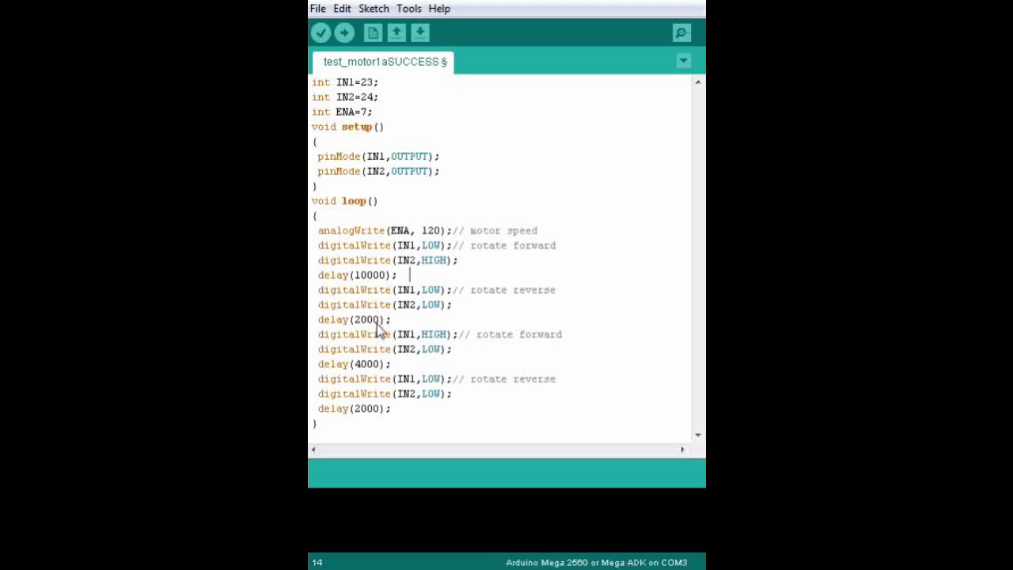
pyautogui.moveTo(384, 365)
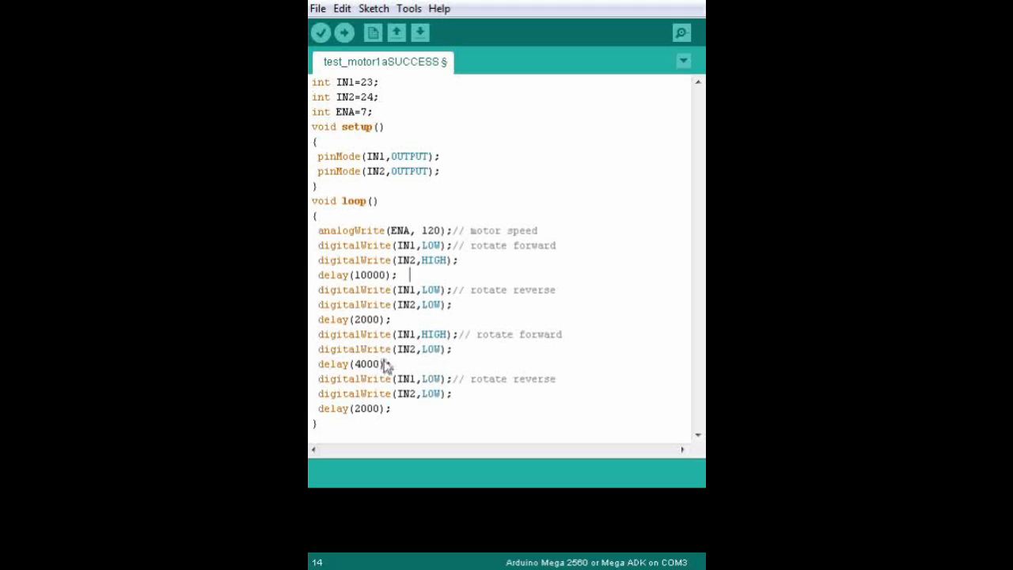
pyautogui.moveTo(378, 423)
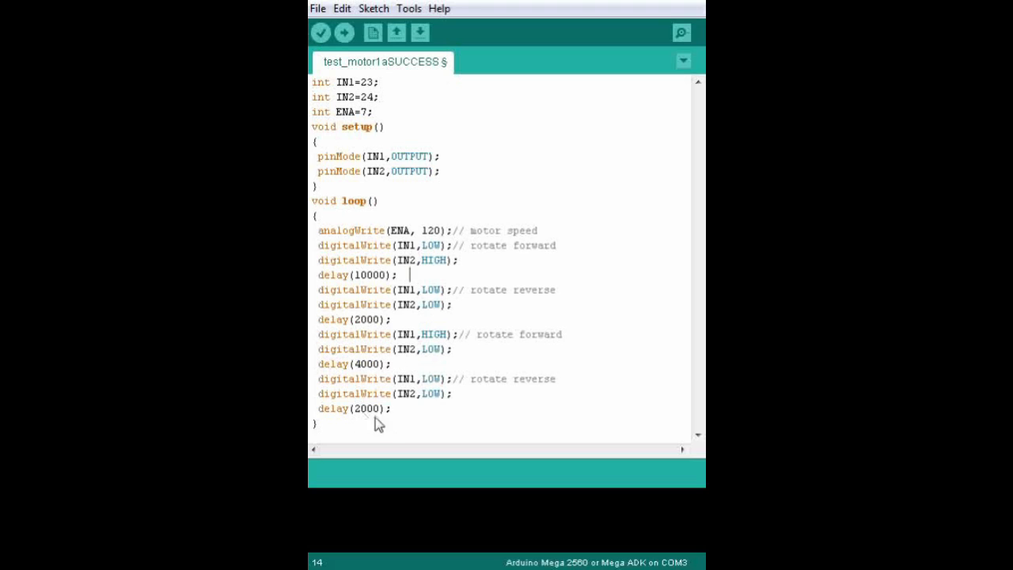
pyautogui.moveTo(374, 249)
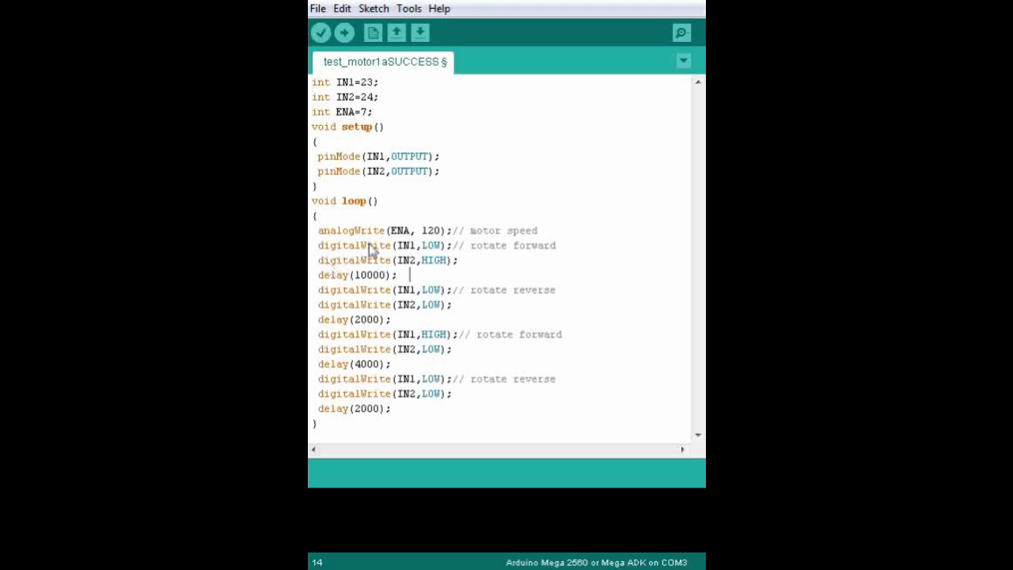
pyautogui.moveTo(372, 367)
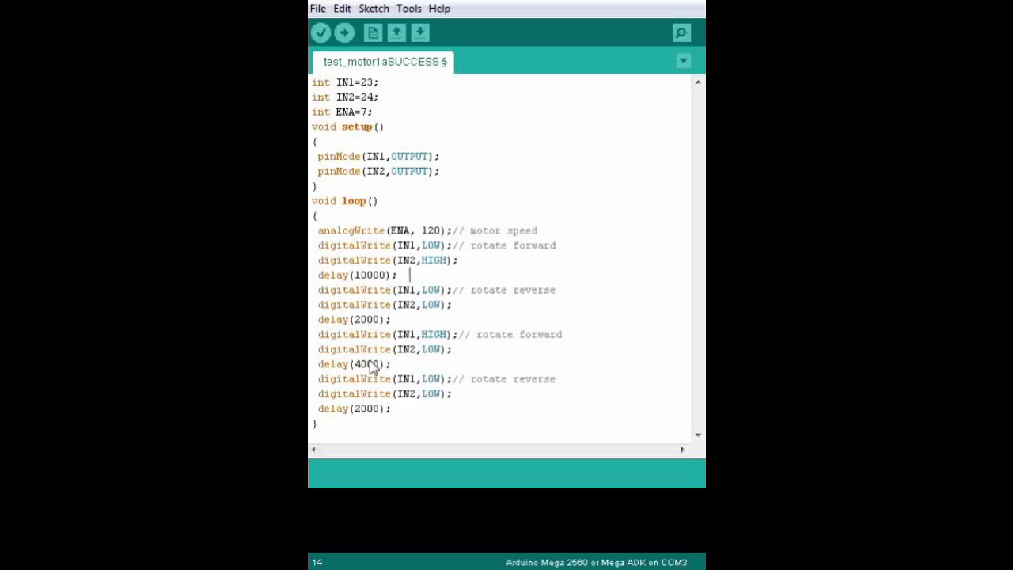